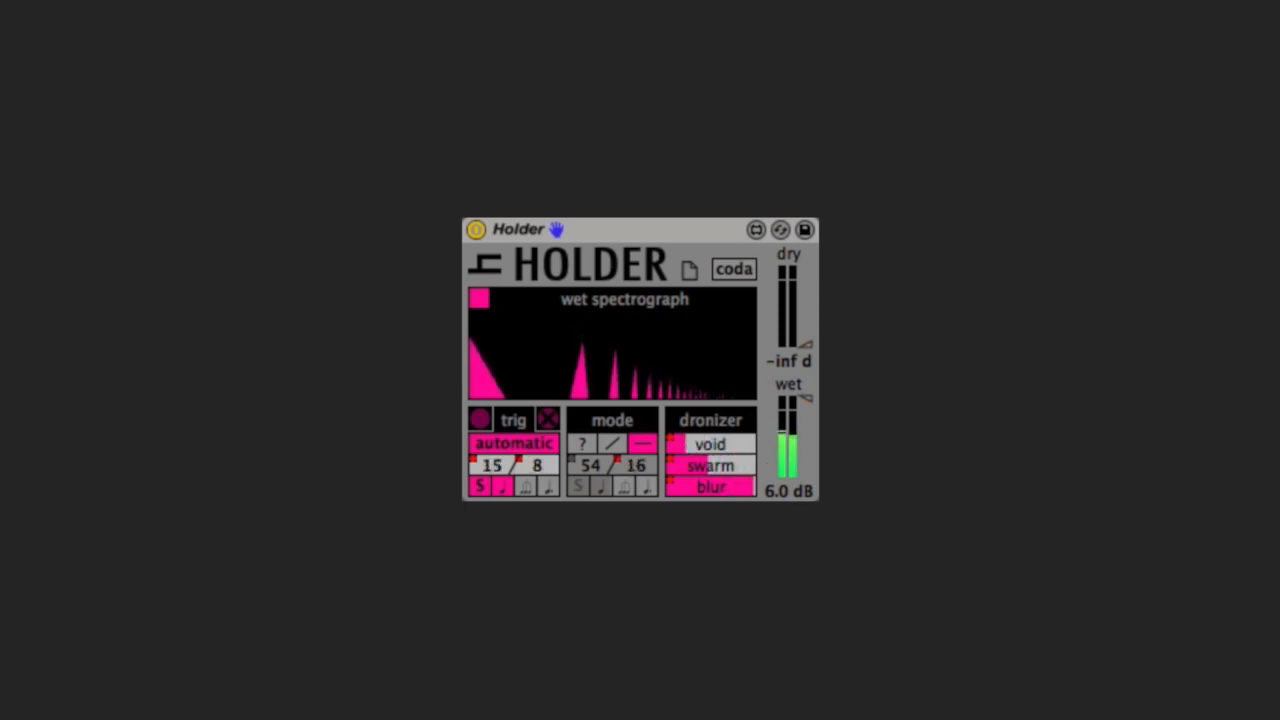
Switch the first Holder device off via its power button.
click(490, 464)
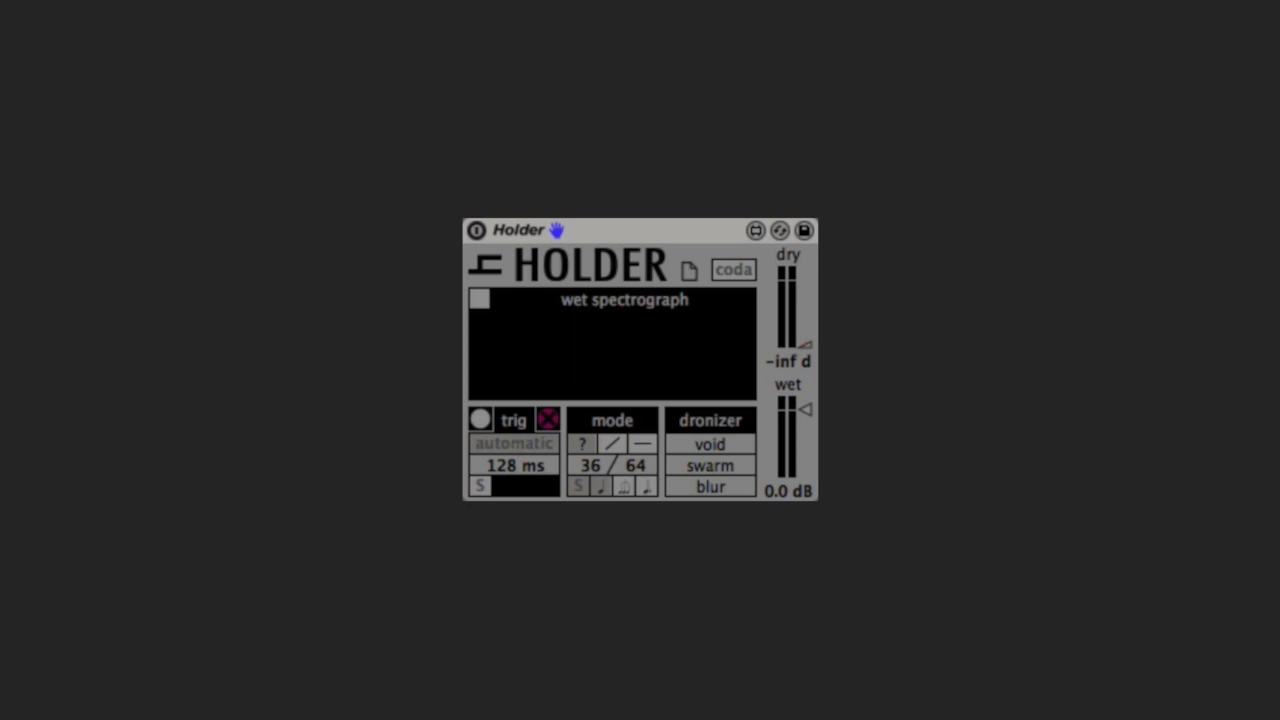
mouse_move(690, 276)
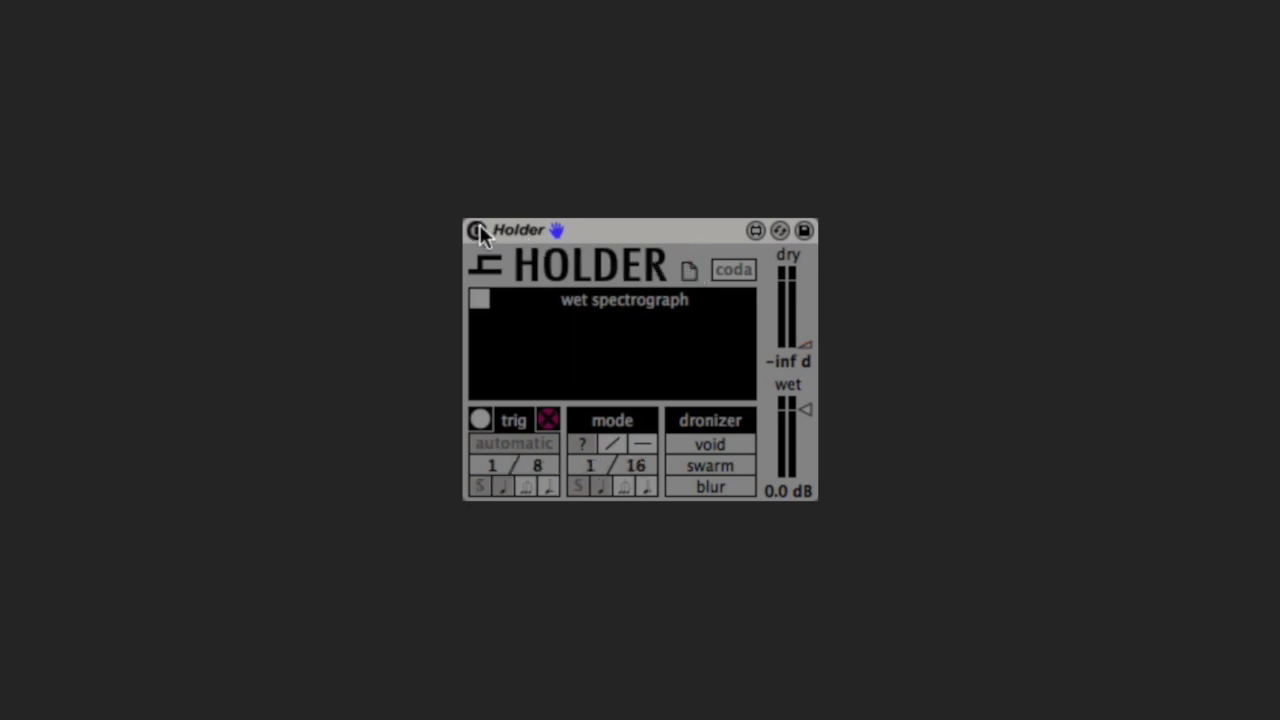
Switch Holder on and pull the dry fader down to -inf.
click(480, 232)
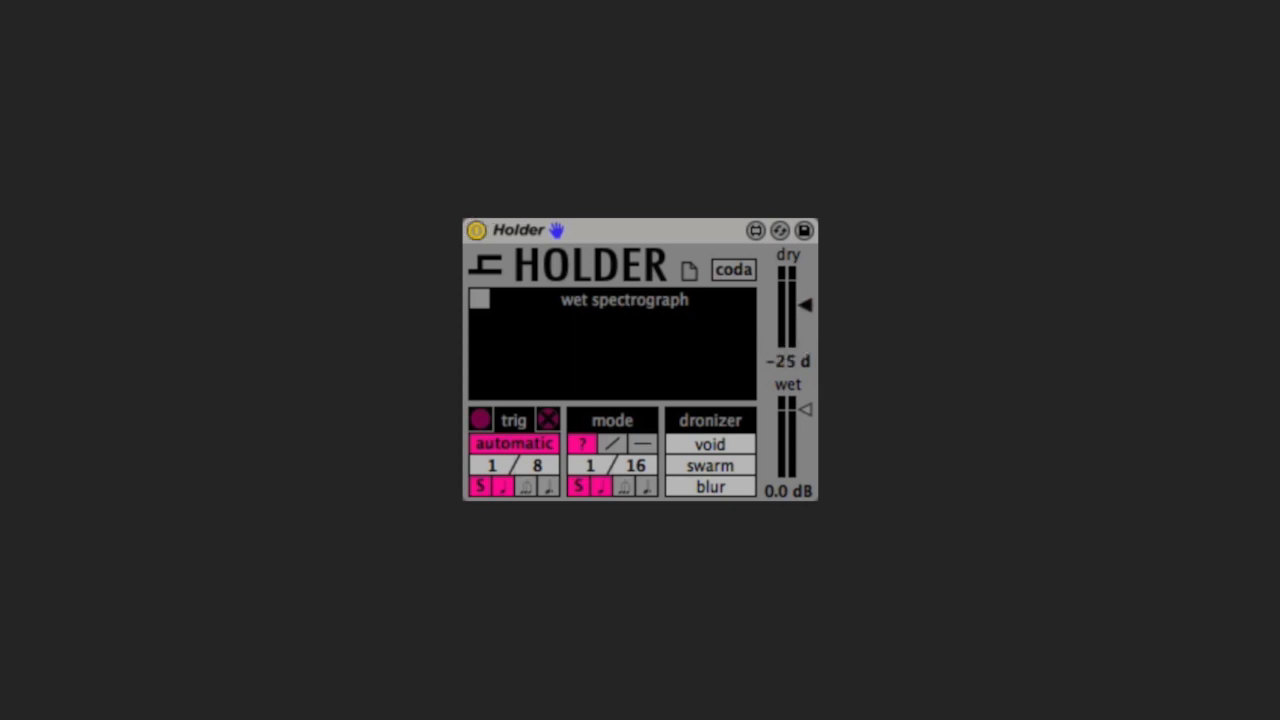
drag(804, 304, 804, 344)
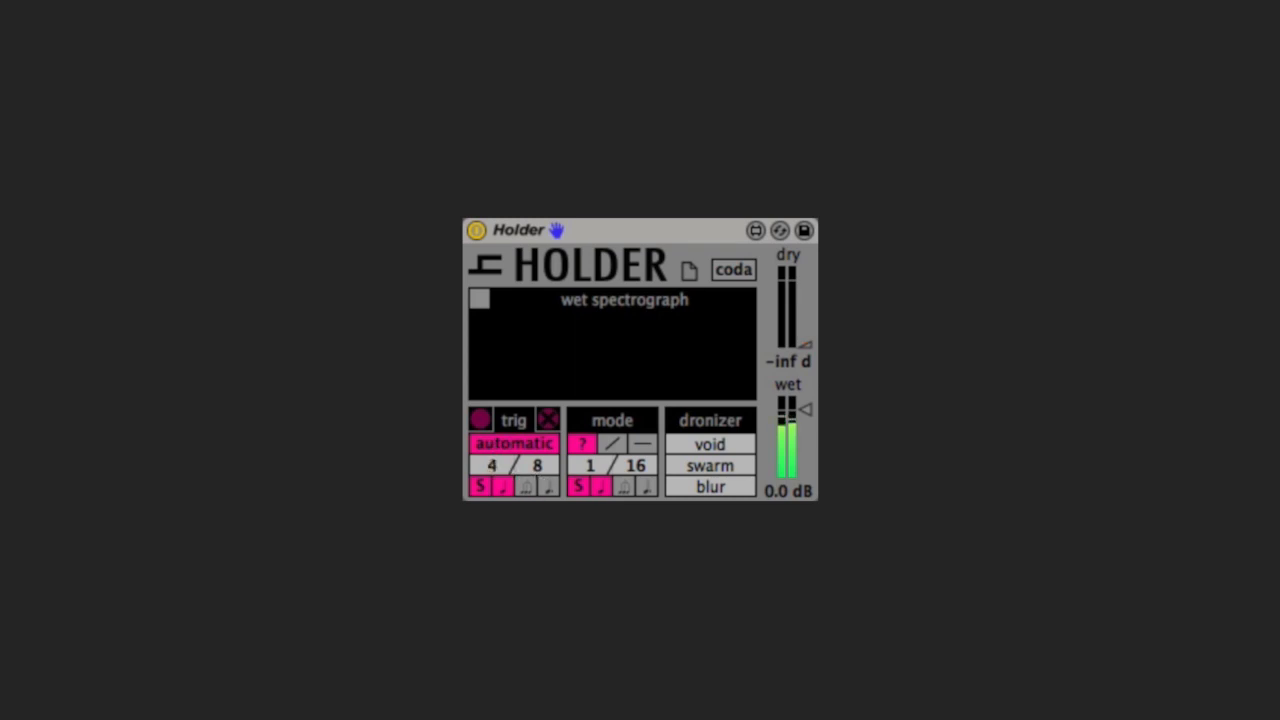
Raise the blur amount to about 57.8% and engage still (—) mode.
click(710, 444)
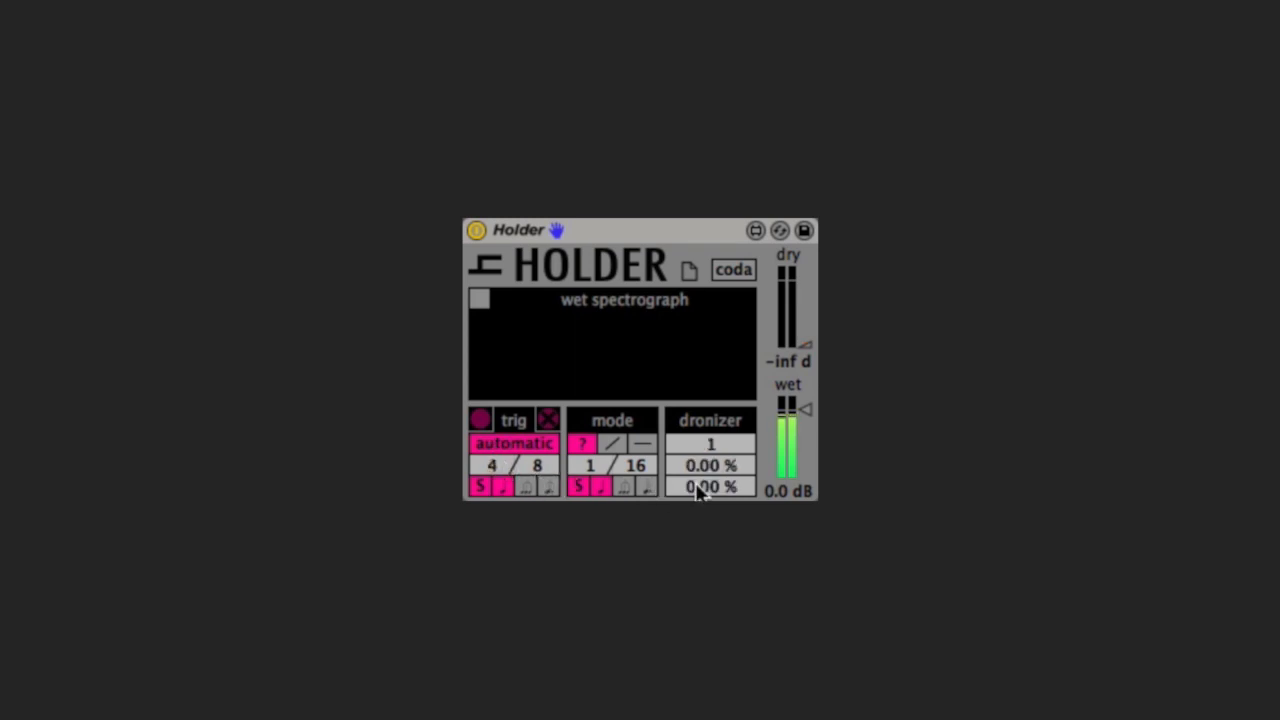
drag(710, 488, 710, 450)
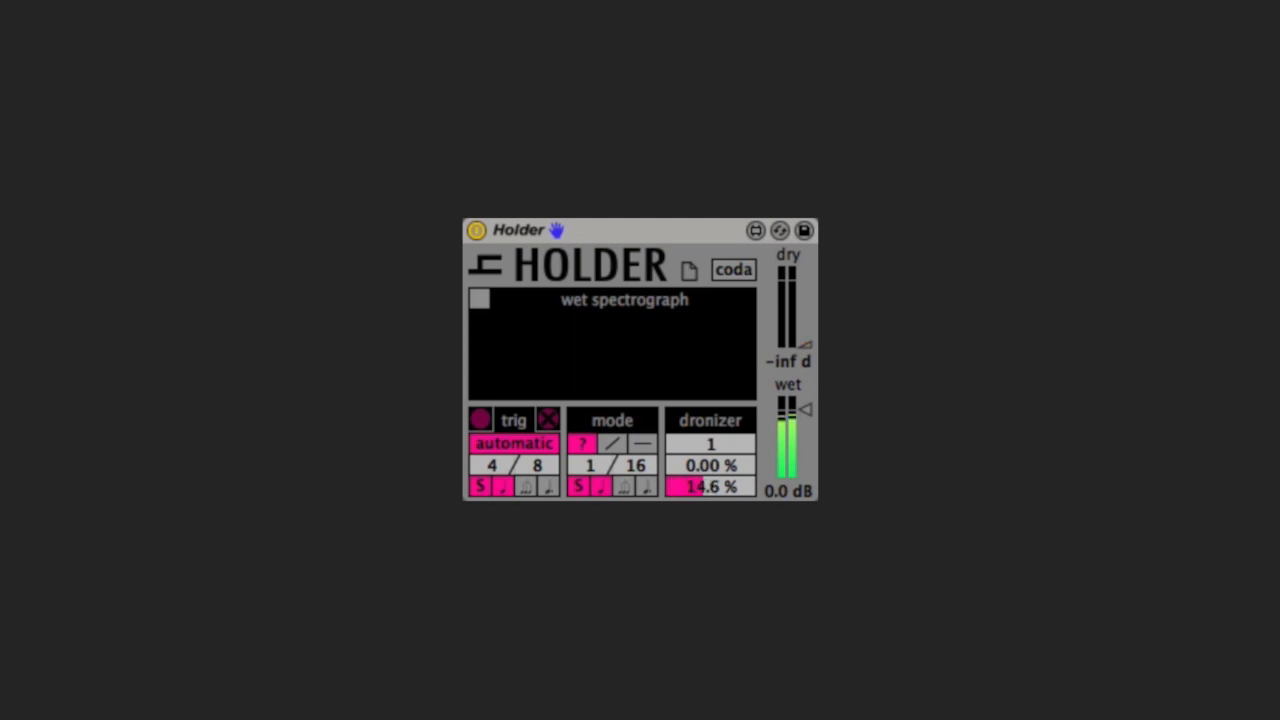
drag(690, 488, 740, 488)
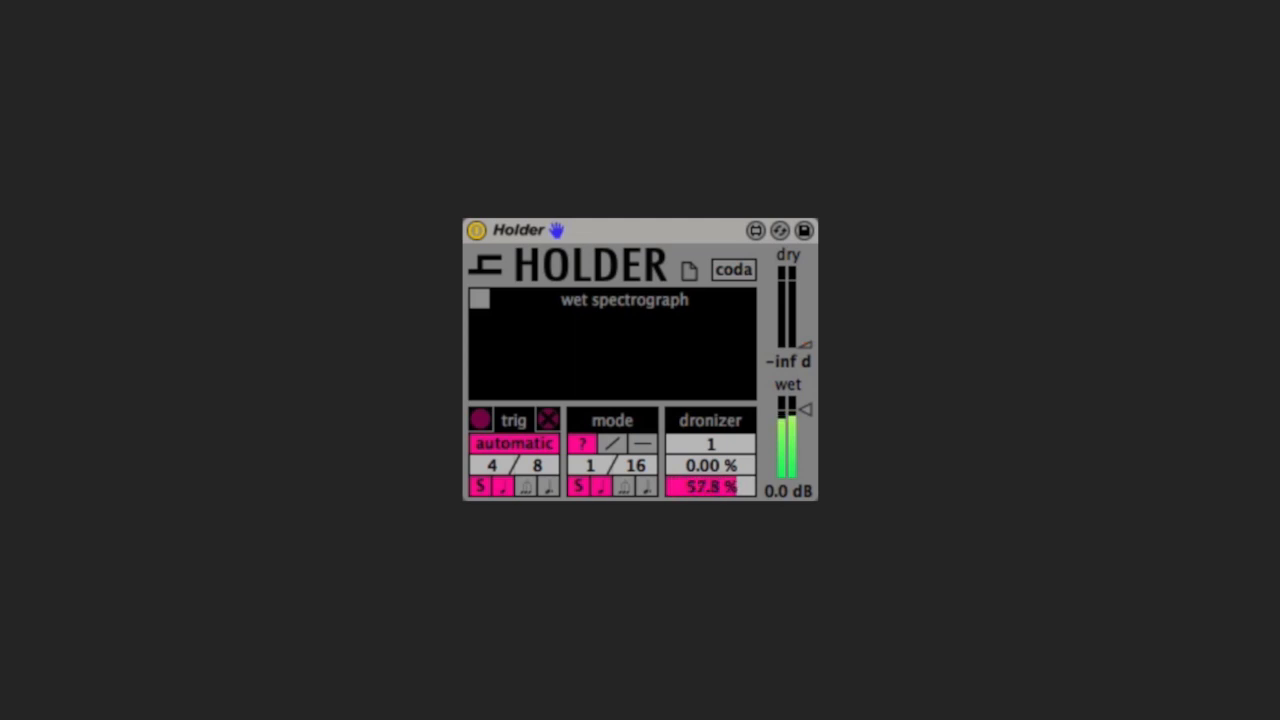
drag(710, 488, 710, 470)
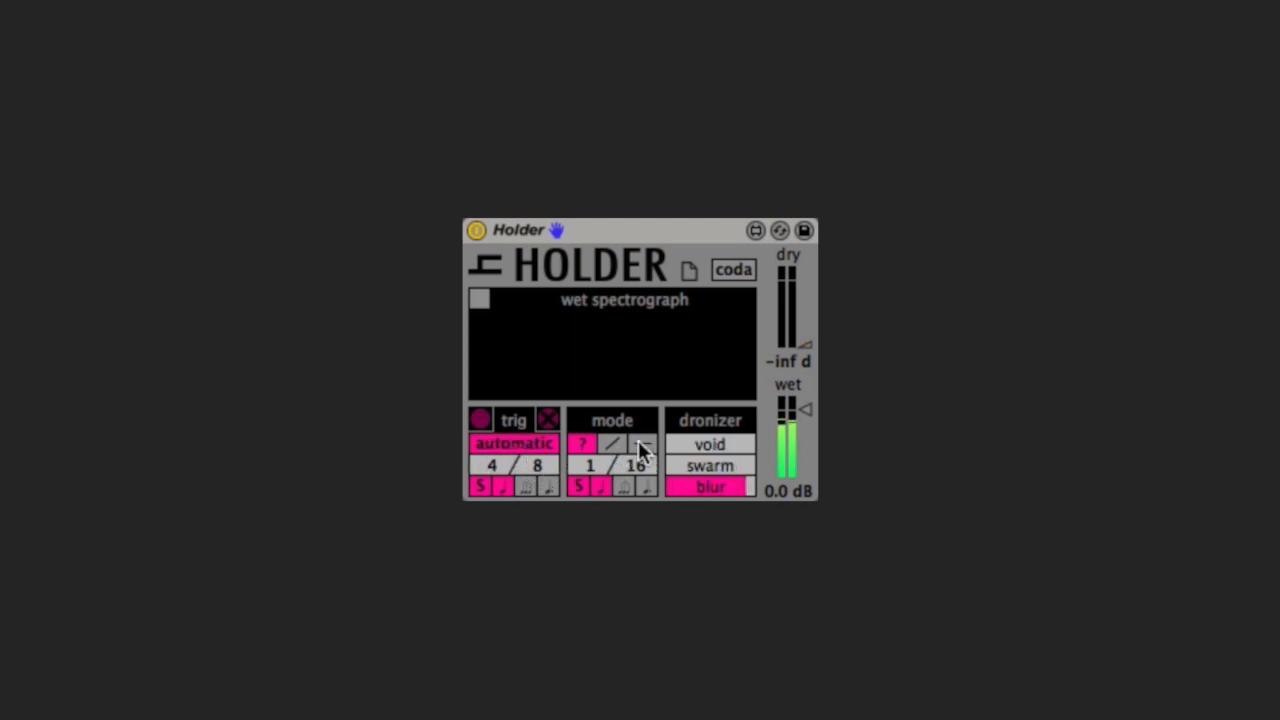
click(640, 444)
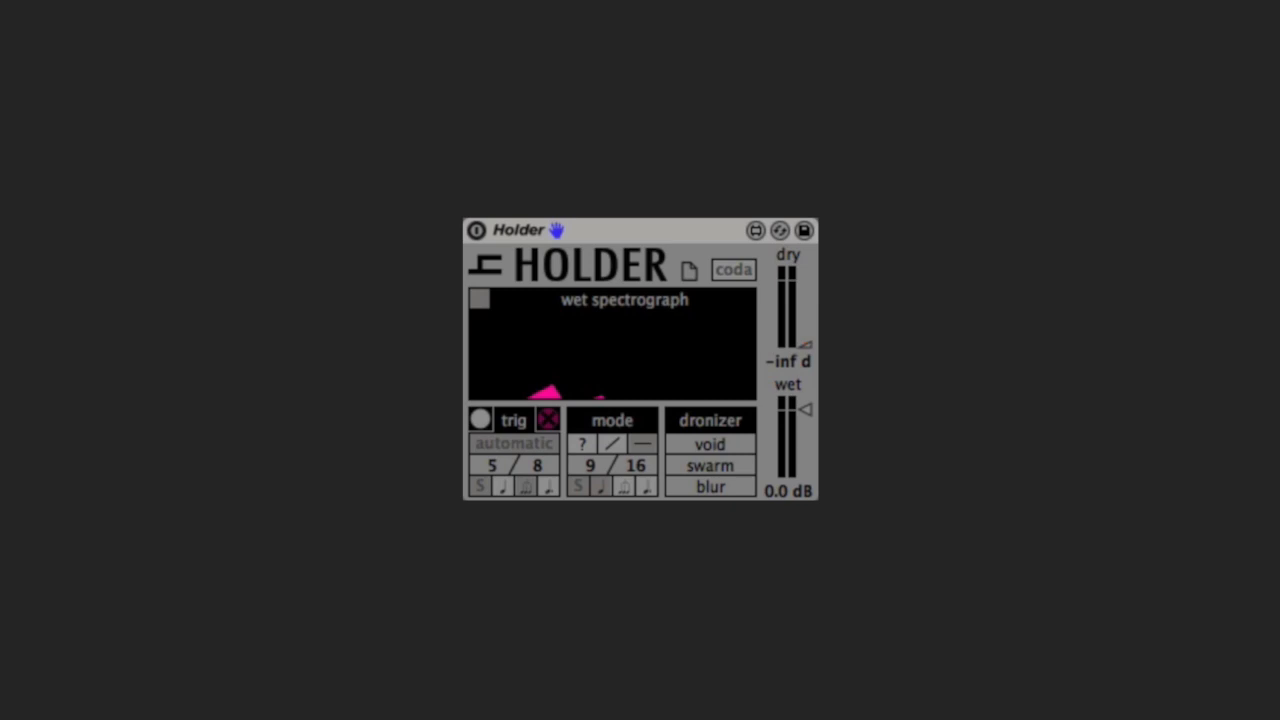
mouse_move(468, 250)
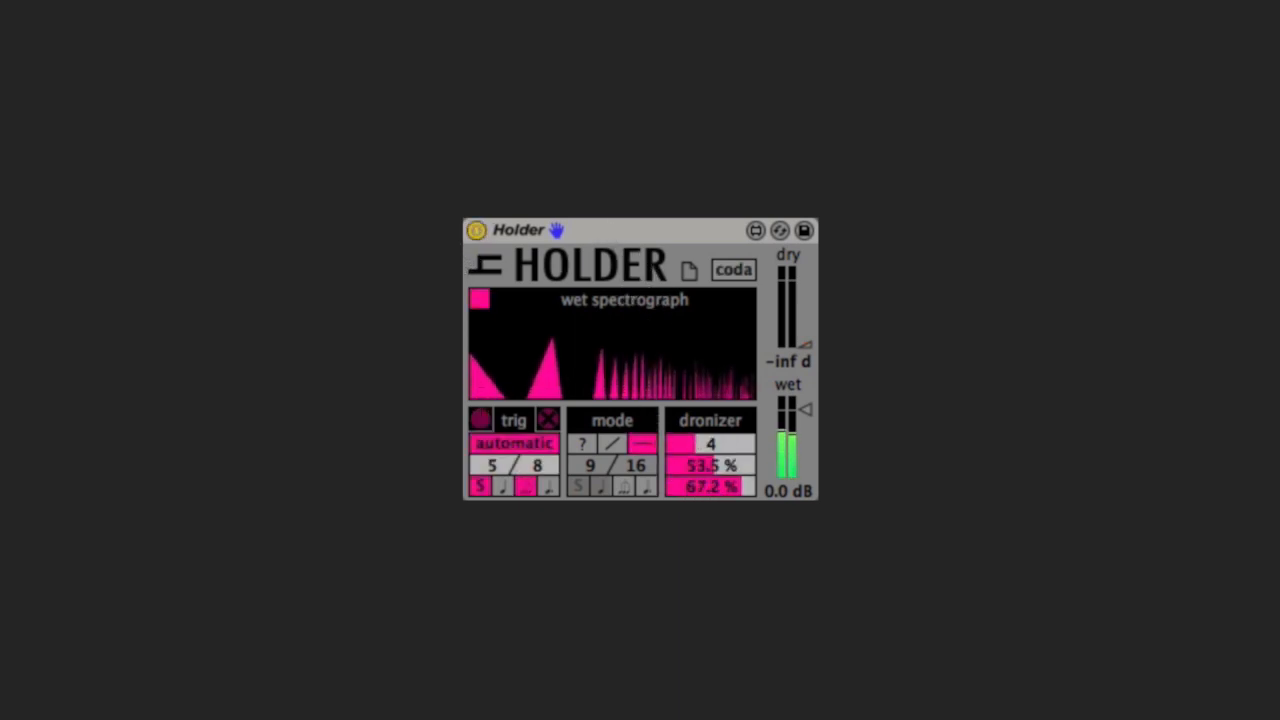
Show the dronizer amount values on the second Holder instance.
click(710, 444)
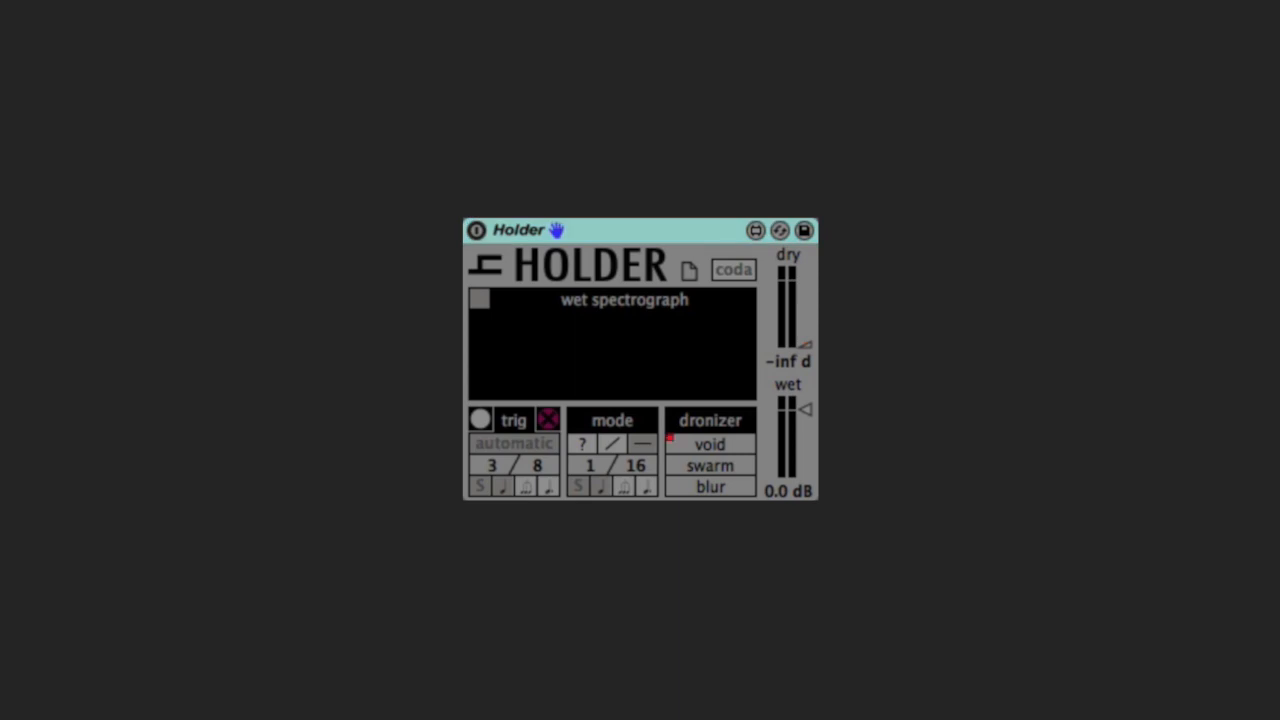
Switch the third Holder on and review its dronizer amount values.
click(476, 232)
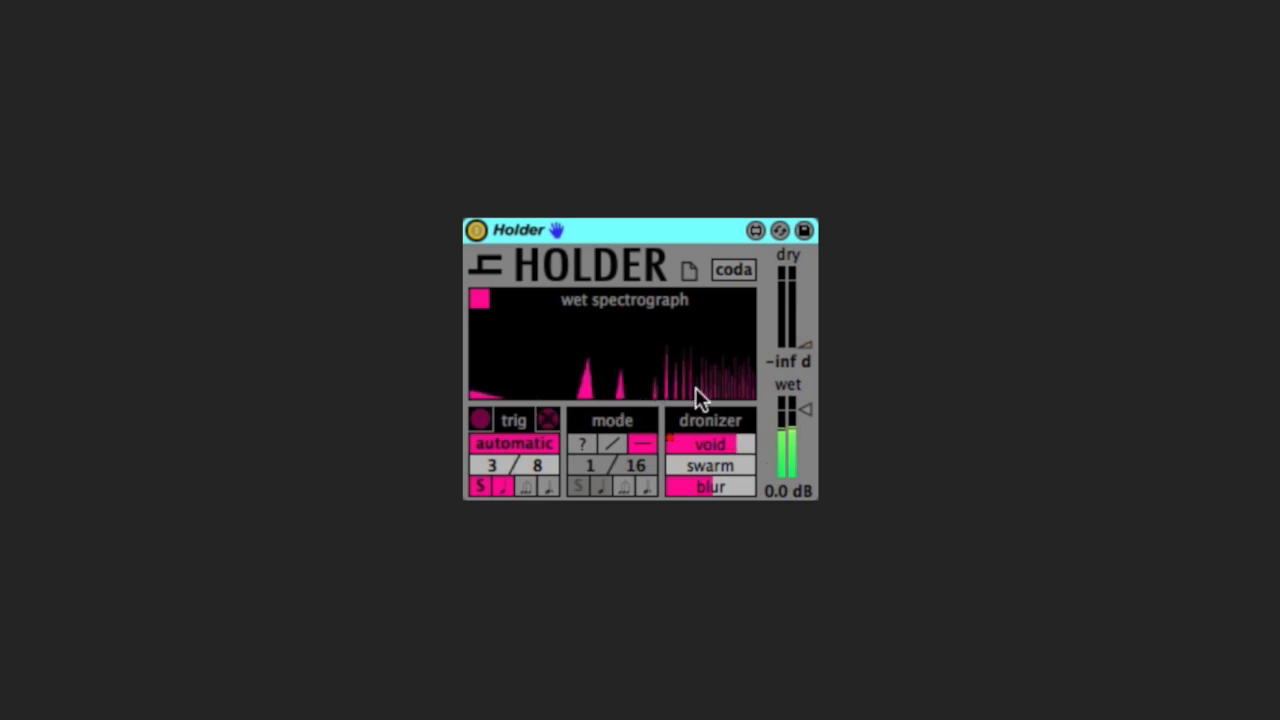
click(710, 444)
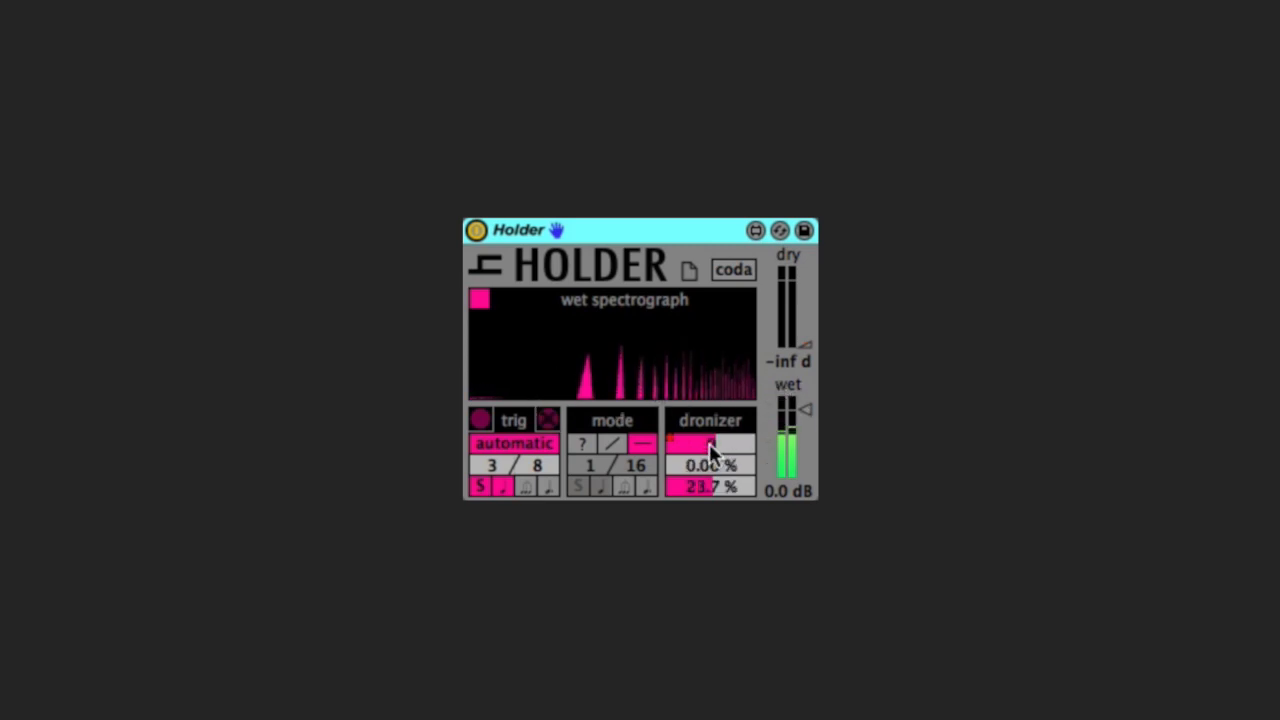
click(710, 444)
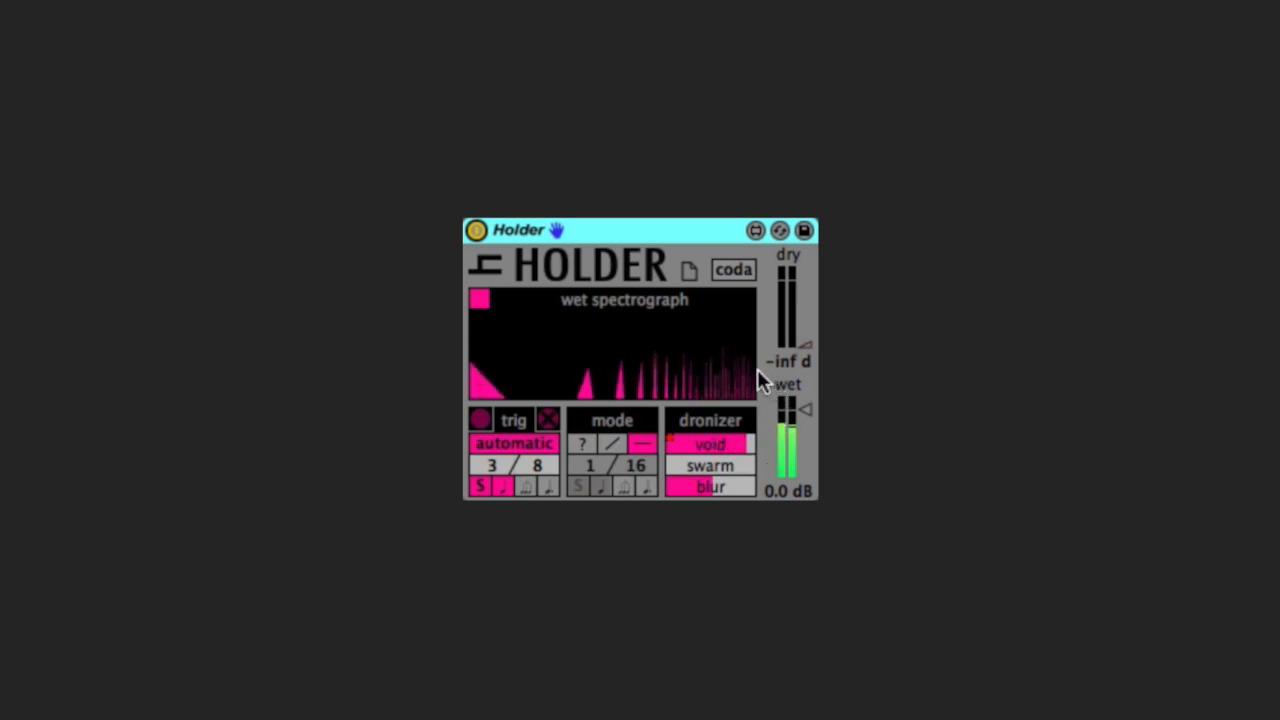
mouse_move(700, 430)
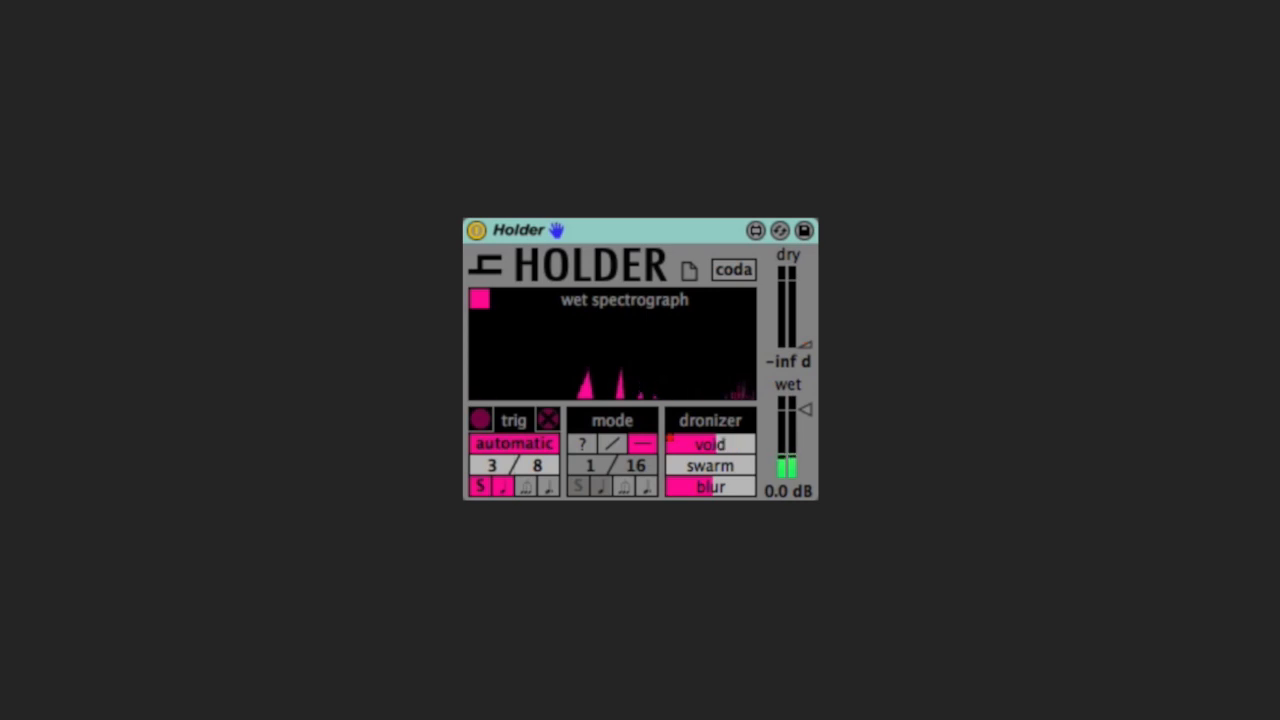
click(710, 444)
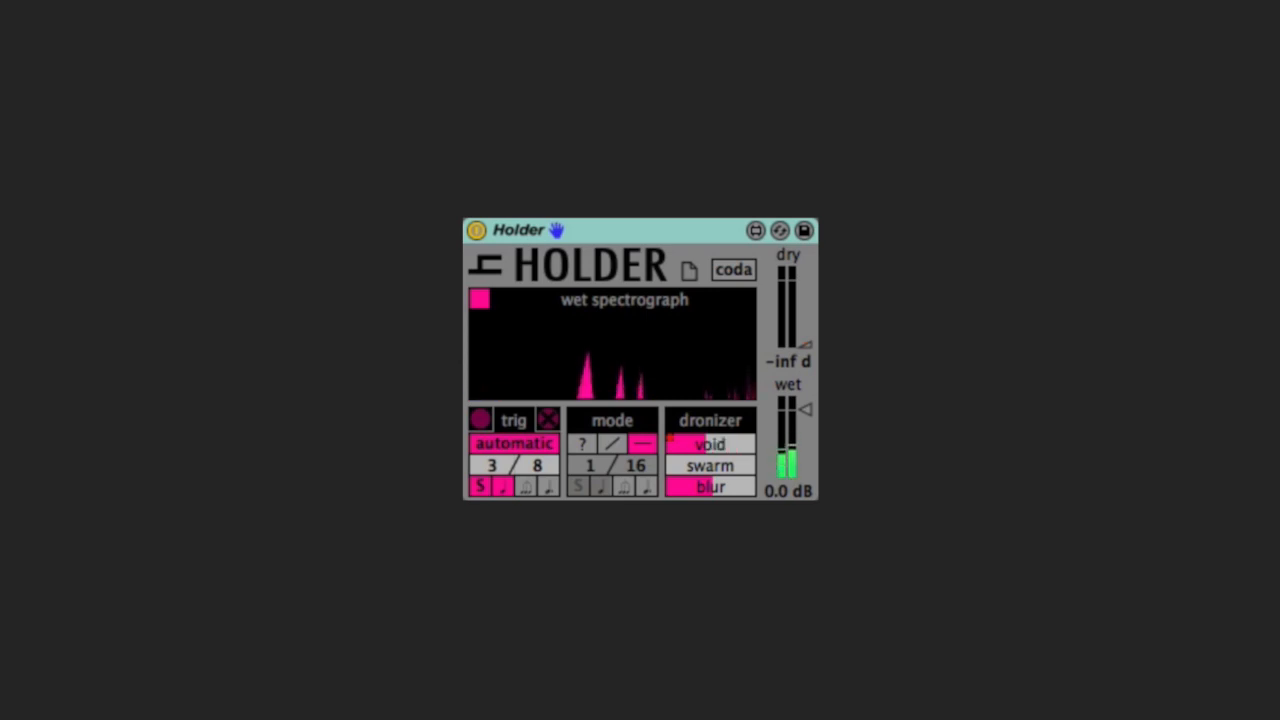
click(710, 444)
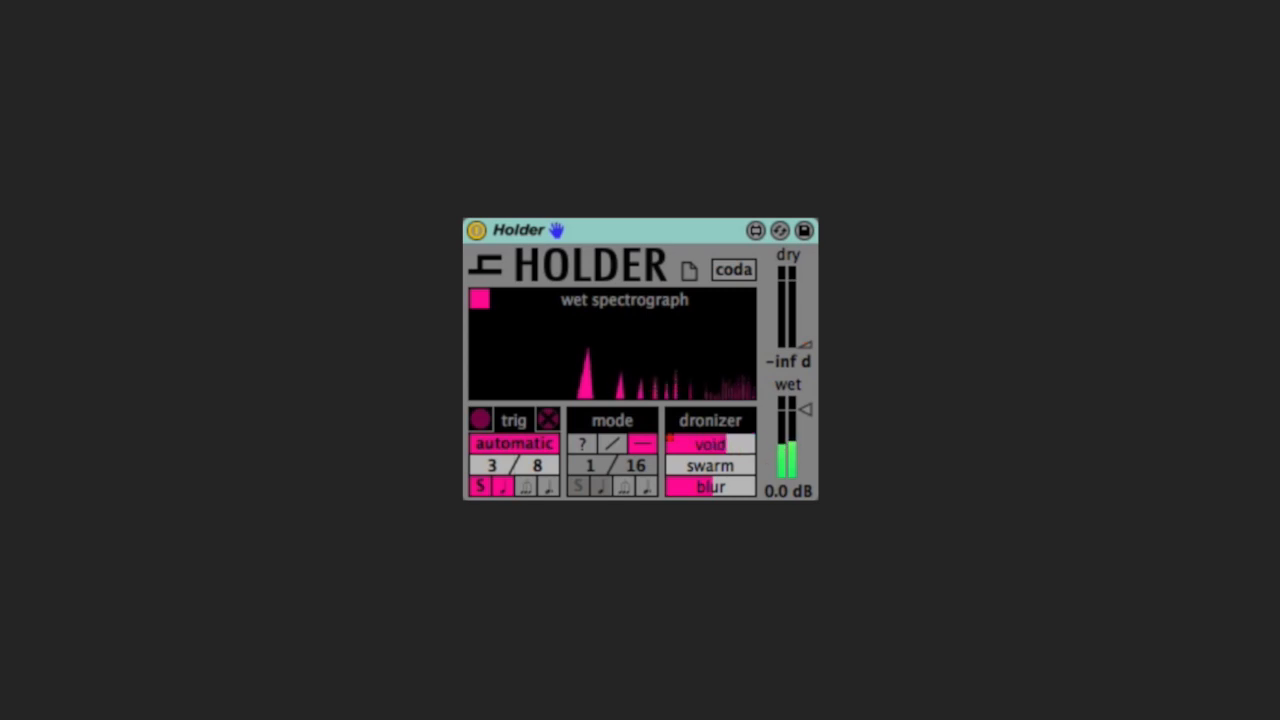